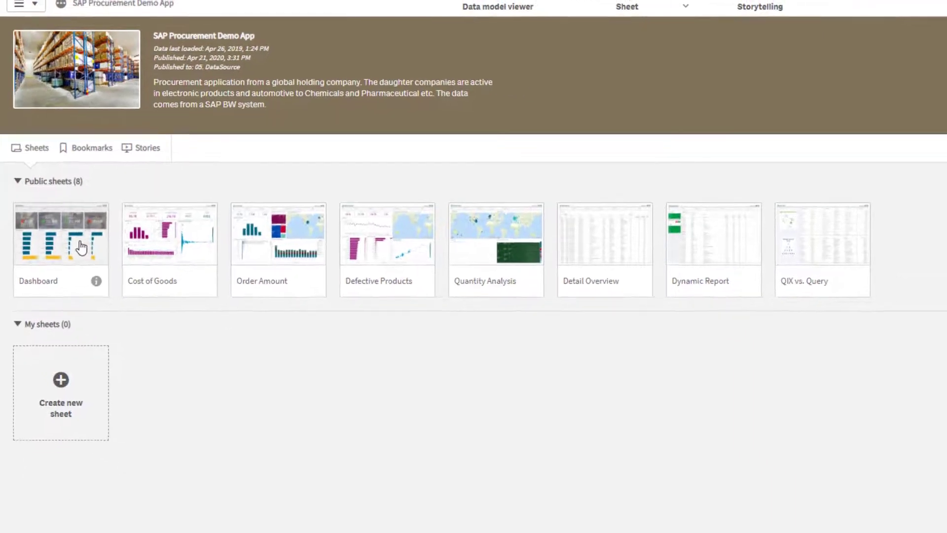
- Open the Dashboard sheet from Public sheets in the SAP Procurement Demo App
{"action": "left_click", "coordinate": [60, 235]}
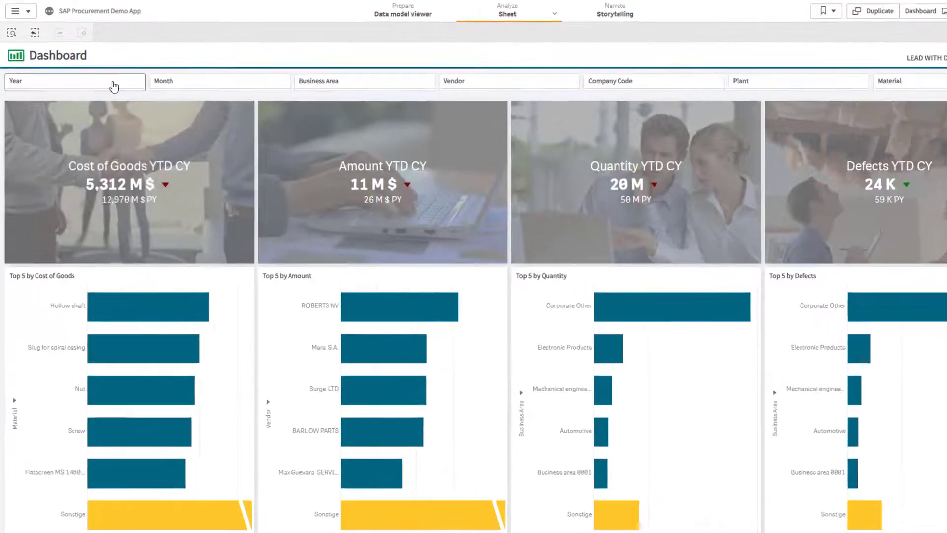
- Filter the dashboard to 2018, browse Month values, then start adding data to Sales Analysis
{"action": "left_click", "coordinate": [73, 81]}
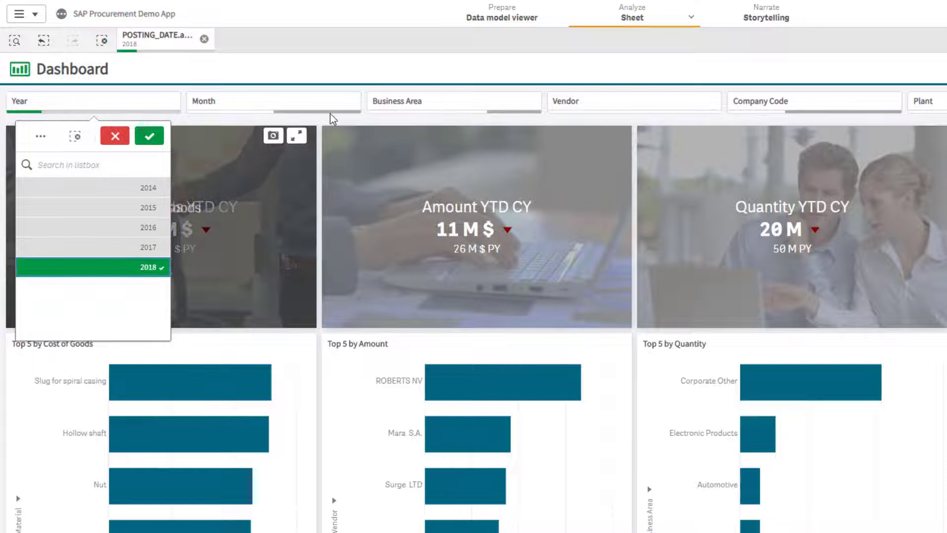
{"action": "mouse_move", "coordinate": [280, 101]}
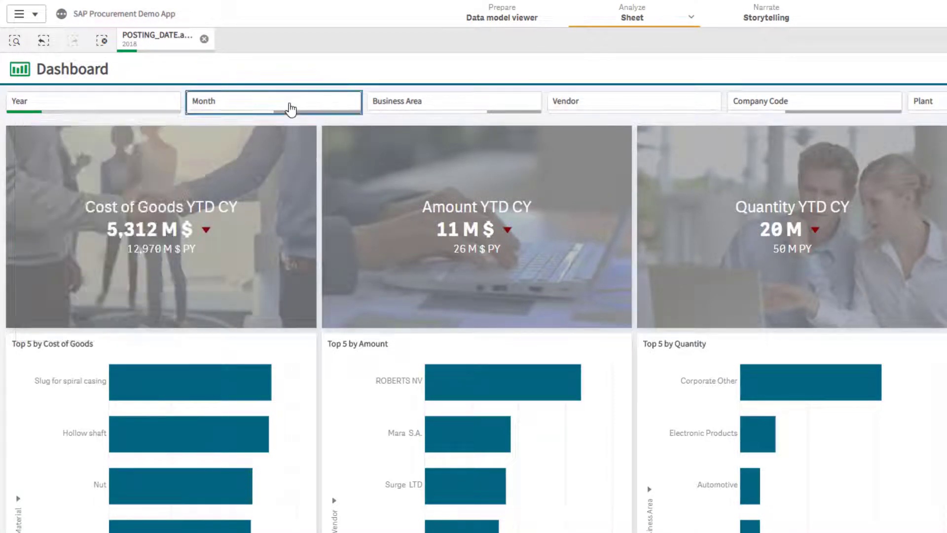
{"action": "left_click", "coordinate": [273, 100]}
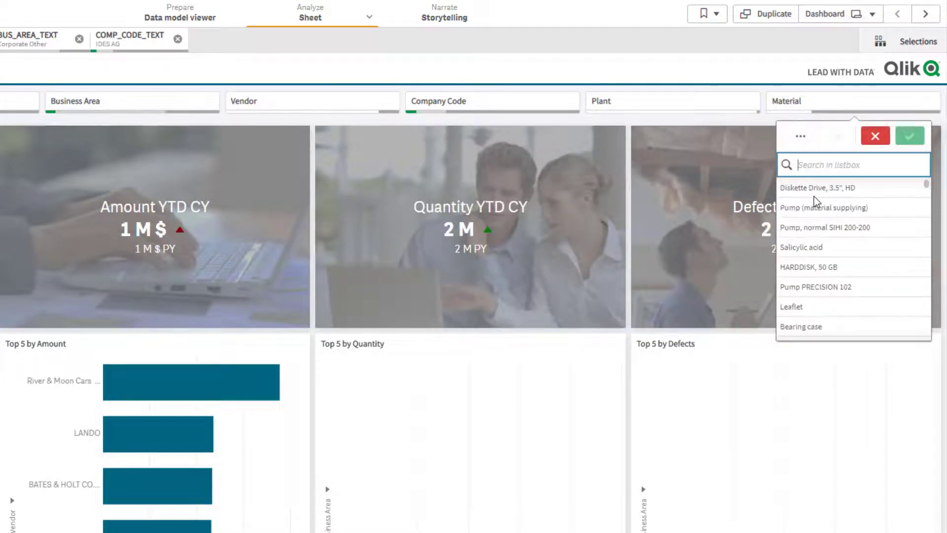
{"action": "mouse_move", "coordinate": [808, 192]}
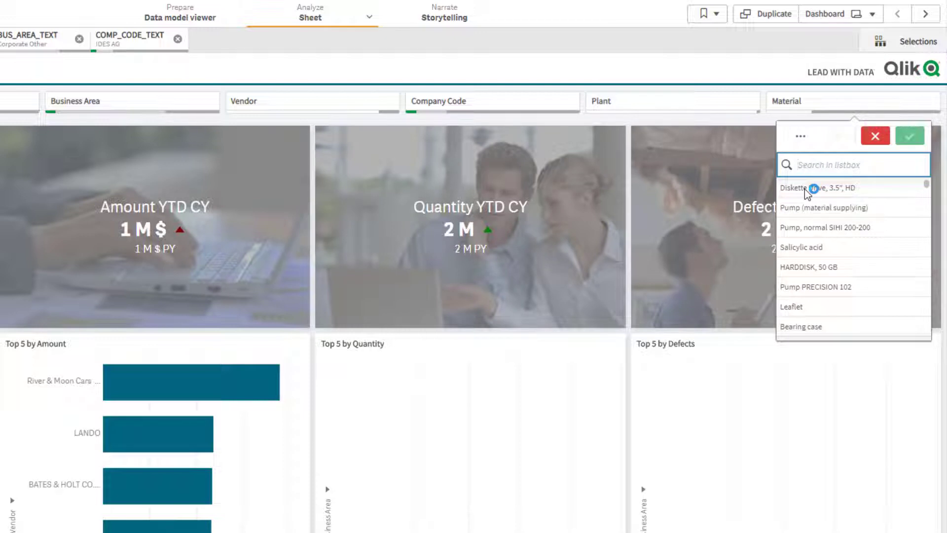
{"action": "mouse_move", "coordinate": [791, 208]}
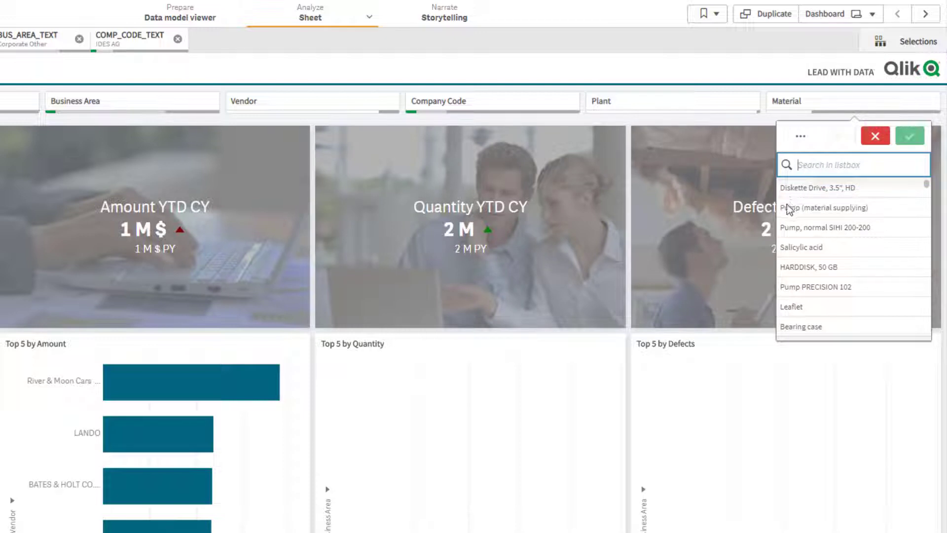
{"action": "mouse_move", "coordinate": [810, 207]}
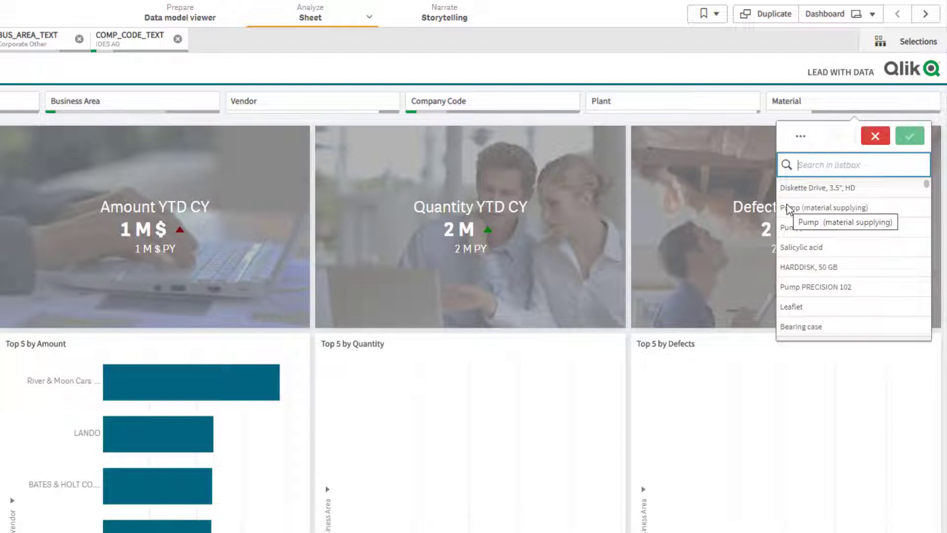
{"action": "mouse_move", "coordinate": [731, 235]}
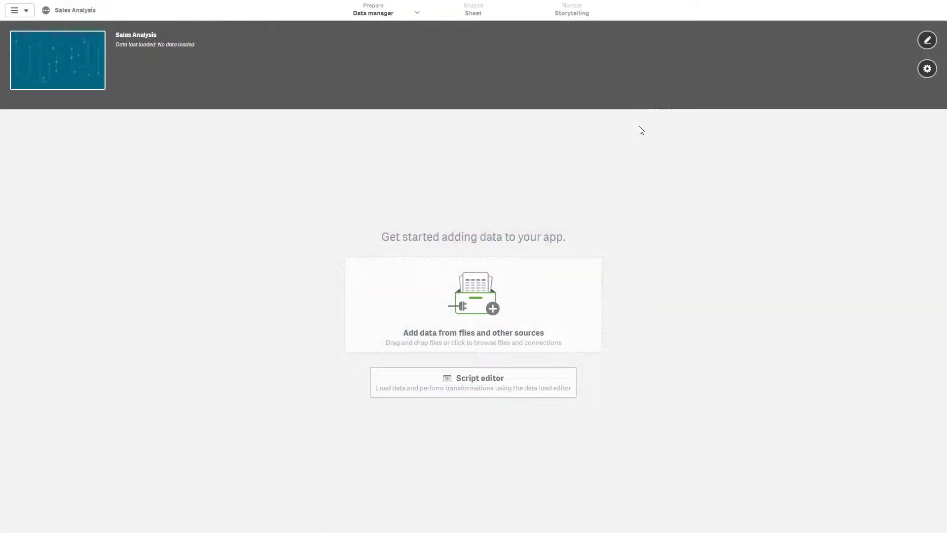
{"action": "mouse_move", "coordinate": [540, 227]}
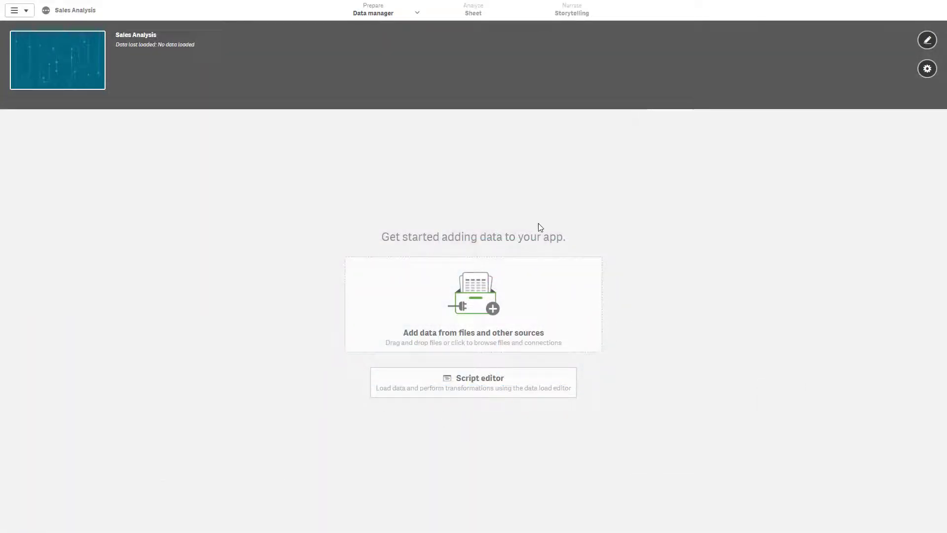
{"action": "mouse_move", "coordinate": [450, 310]}
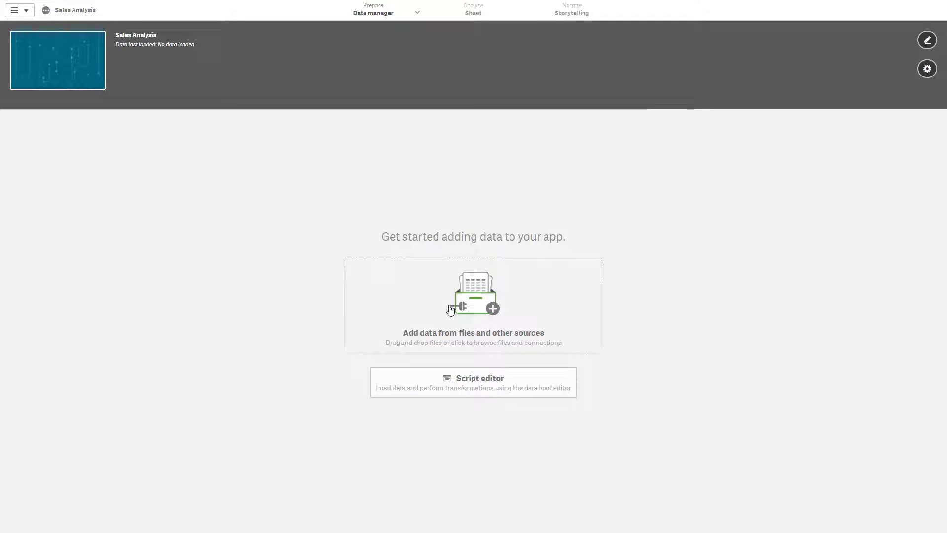
{"action": "left_click", "coordinate": [473, 304]}
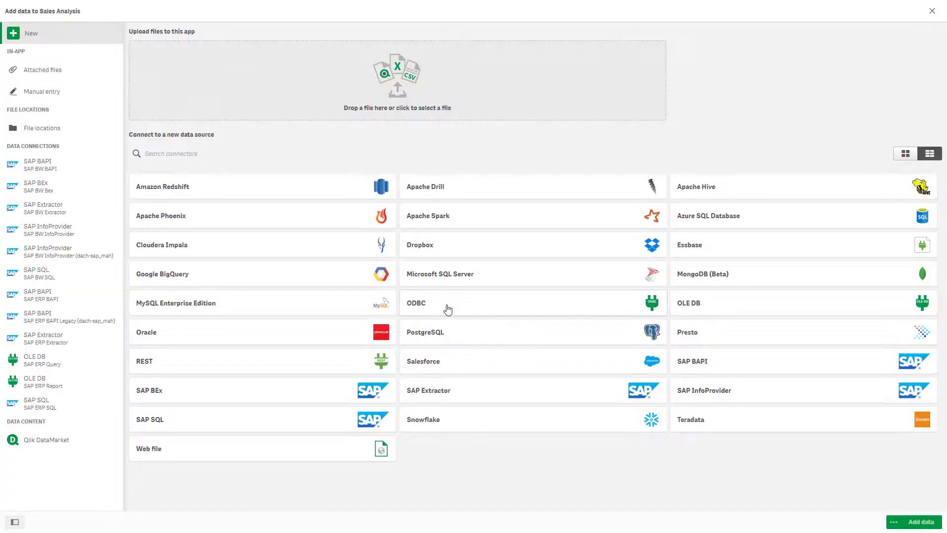
{"action": "mouse_move", "coordinate": [448, 310]}
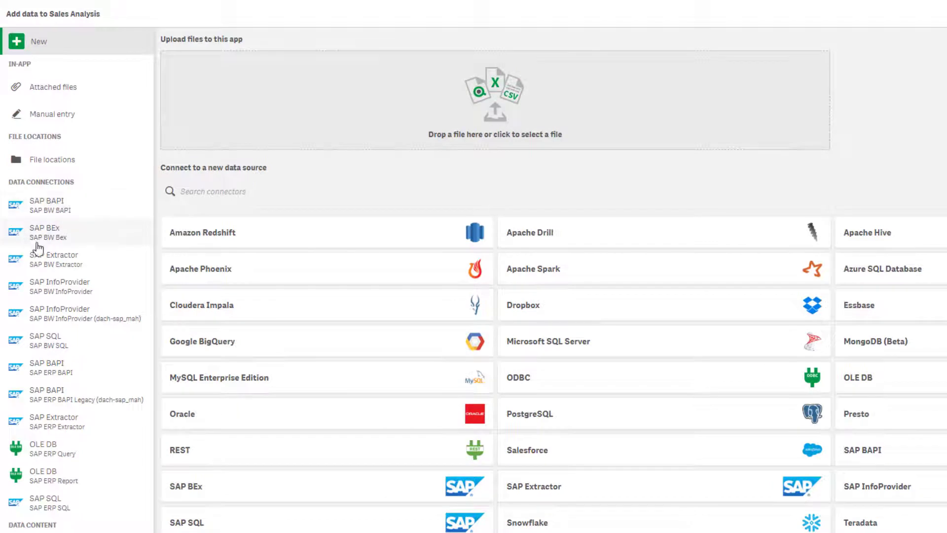
{"action": "mouse_move", "coordinate": [54, 241]}
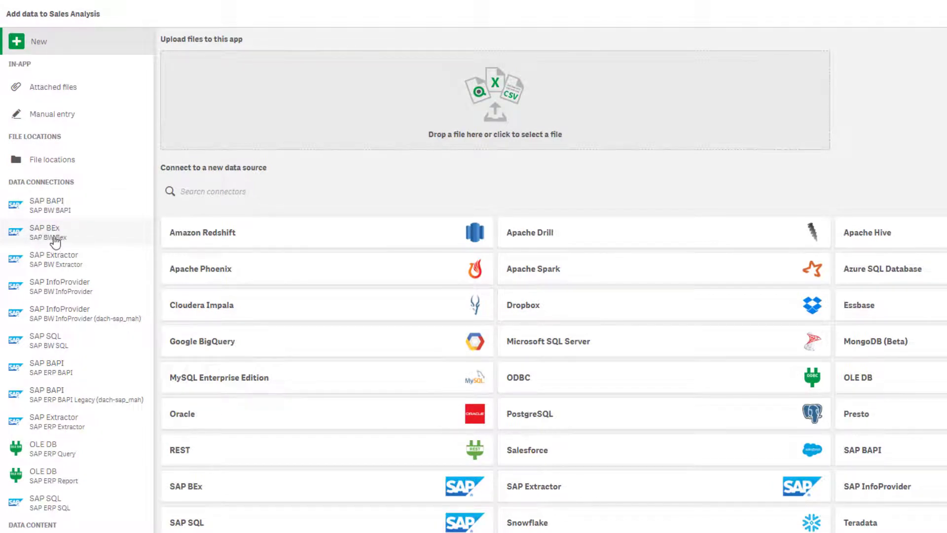
{"action": "mouse_move", "coordinate": [94, 239]}
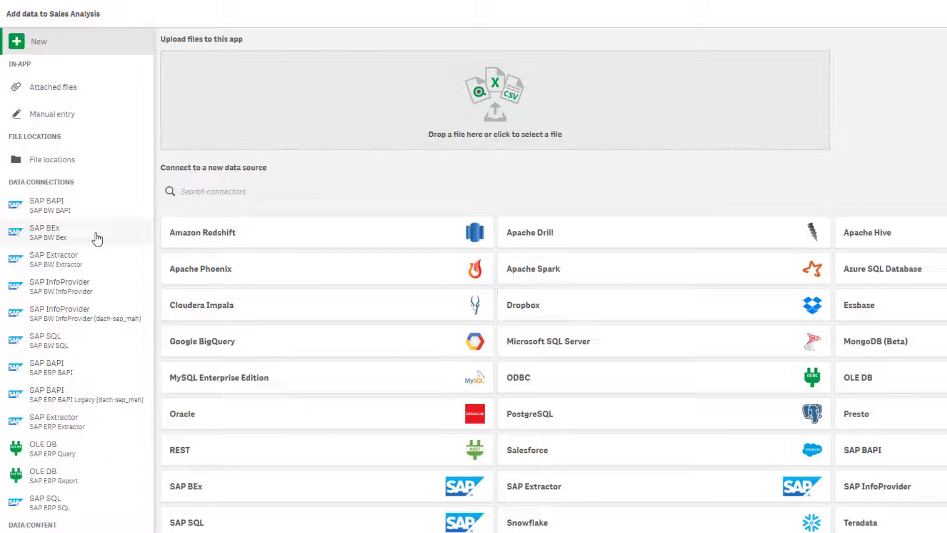
- Choose the existing SAP BW BEx connection as the data source
{"action": "left_click", "coordinate": [73, 235]}
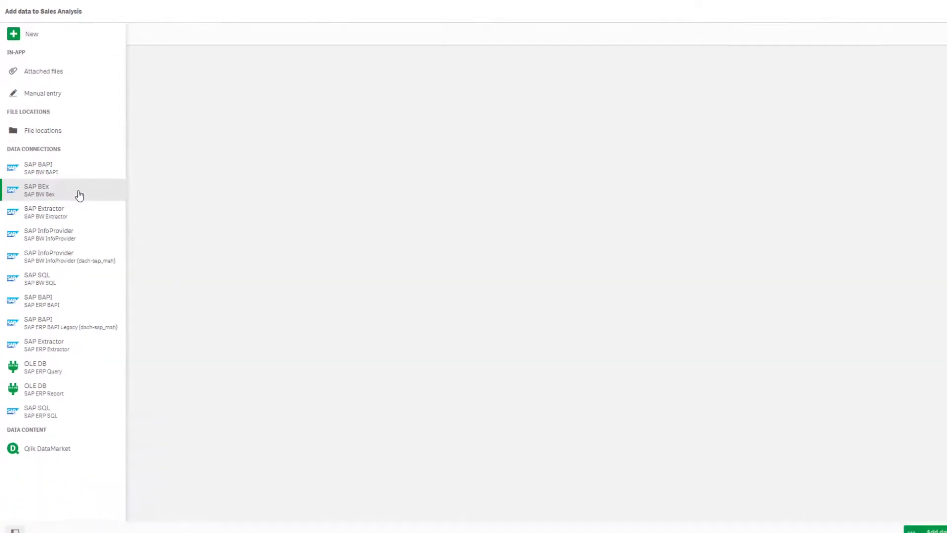
- Filter queries by 'sd demo' and select SDANALYSIS (SD Demo)
{"action": "left_click", "coordinate": [40, 189]}
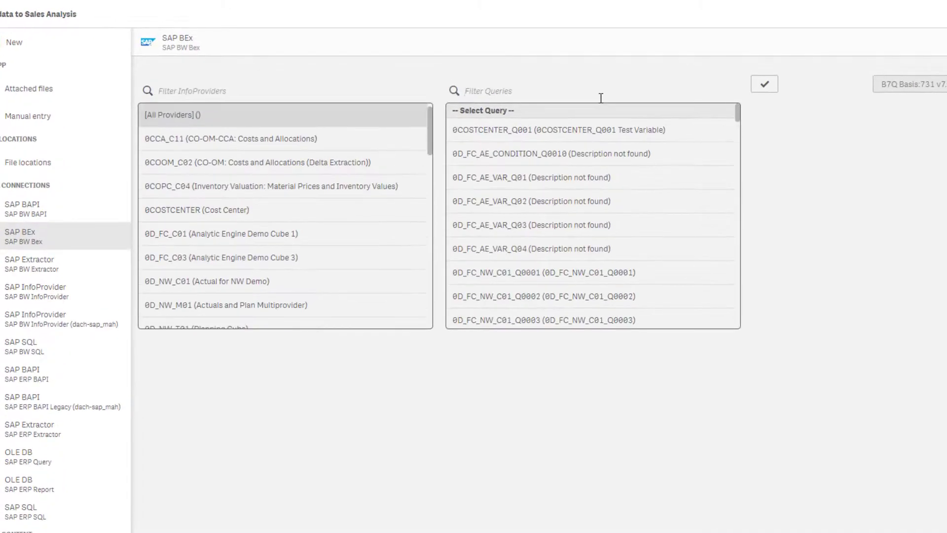
{"action": "type", "text": "sd demo"}
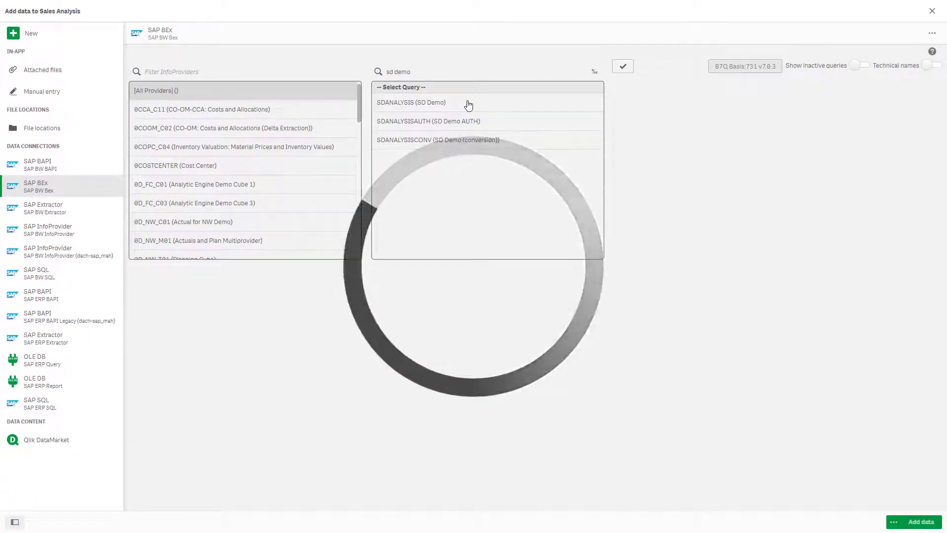
{"action": "left_click", "coordinate": [411, 102]}
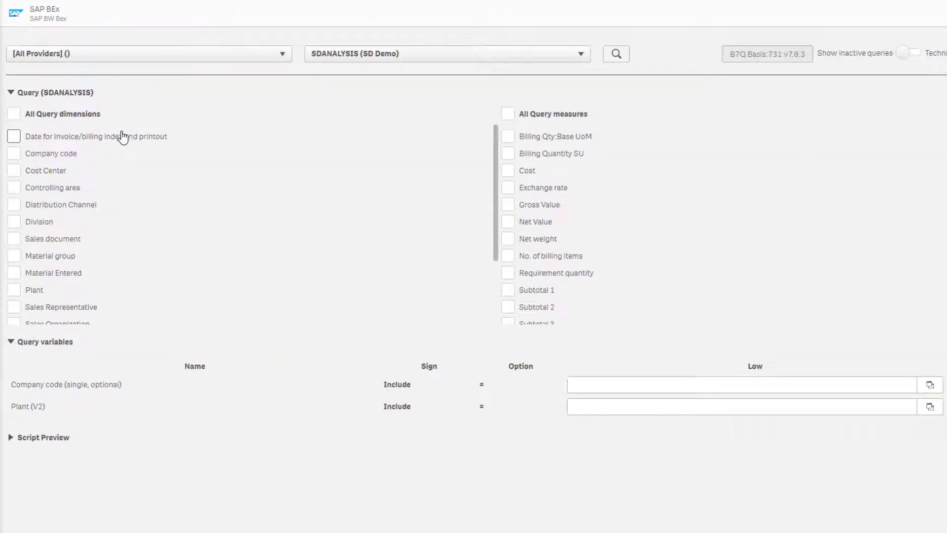
{"action": "mouse_move", "coordinate": [424, 195]}
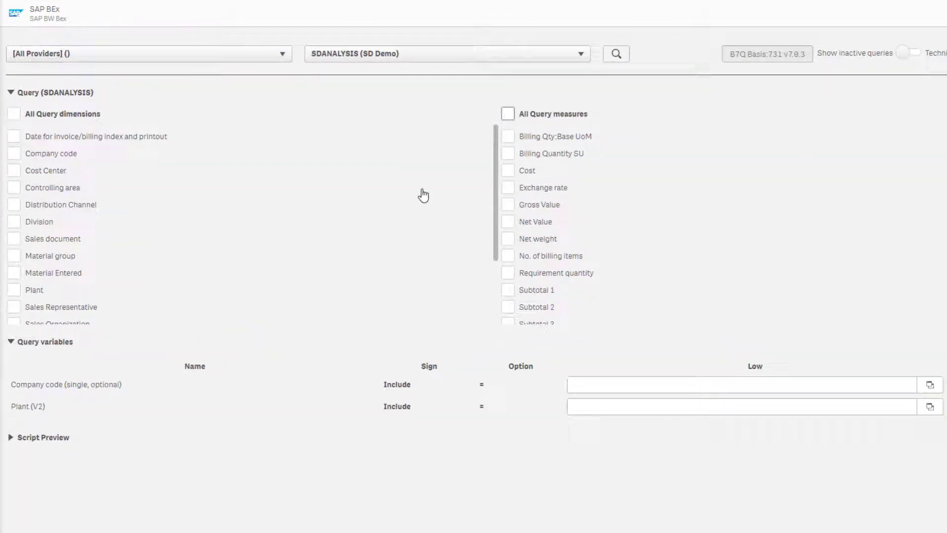
{"action": "mouse_move", "coordinate": [418, 367]}
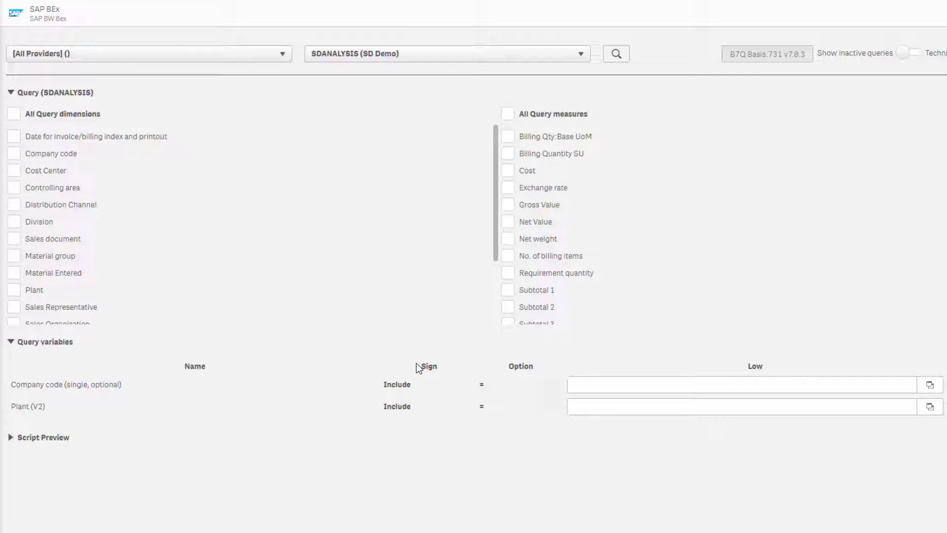
{"action": "mouse_move", "coordinate": [406, 366]}
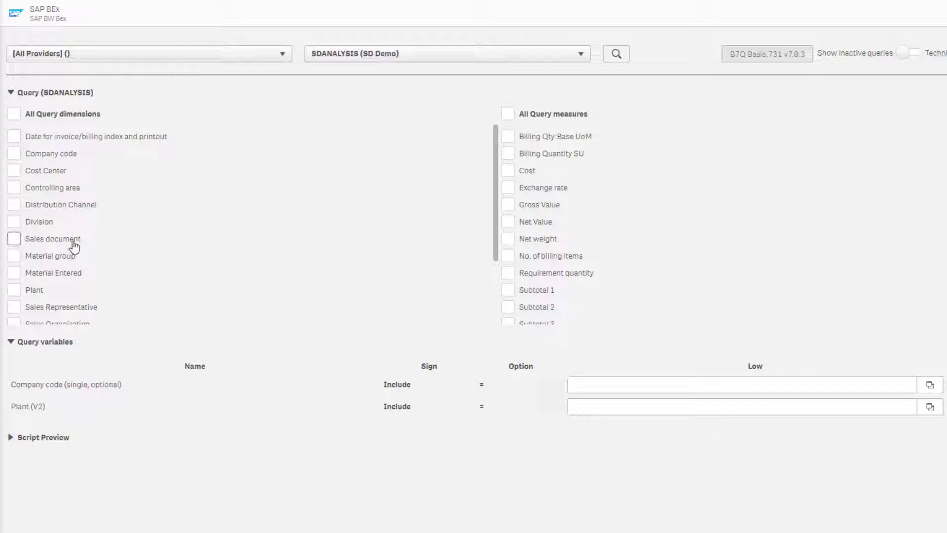
{"action": "mouse_move", "coordinate": [59, 162]}
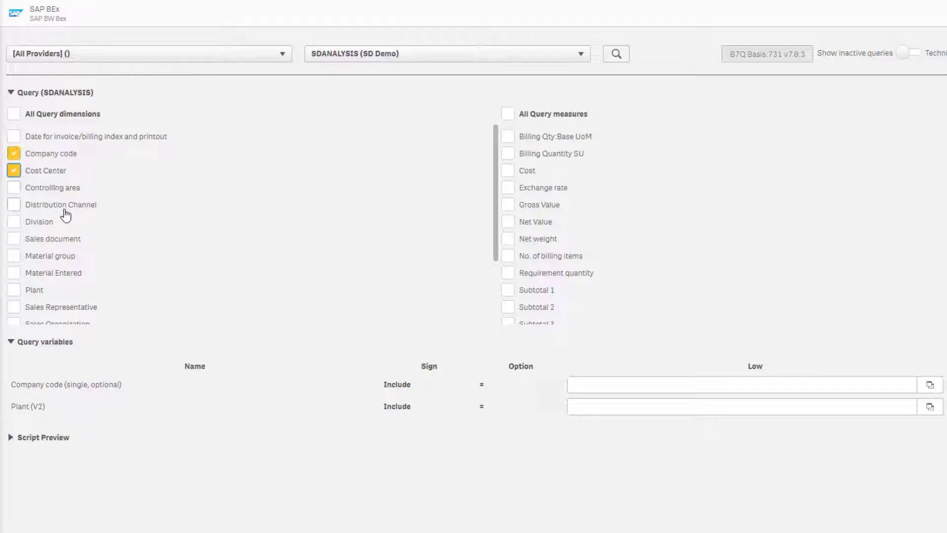
- Scroll down the SDANALYSIS field list and tick another dimension
{"action": "scroll", "scroll_direction": "down", "scroll_amount": 3}
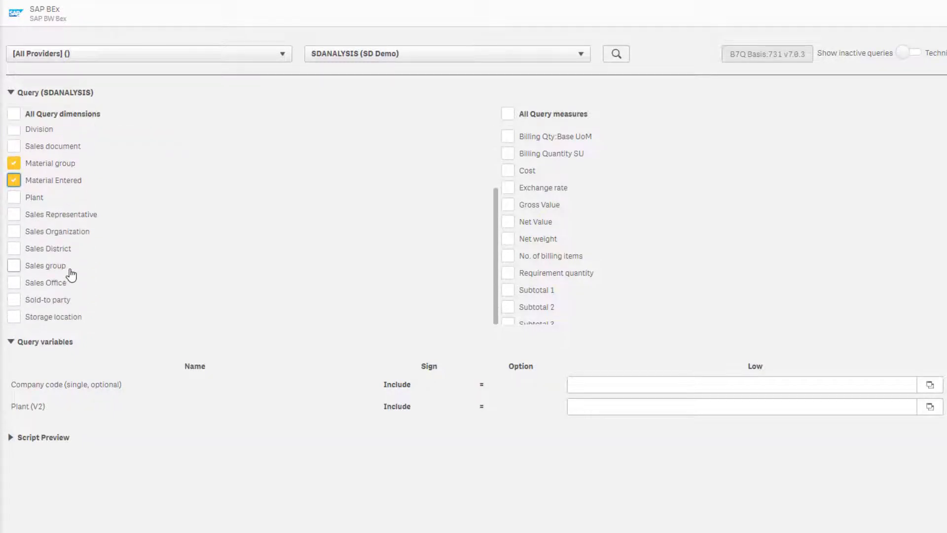
{"action": "left_click", "coordinate": [14, 299]}
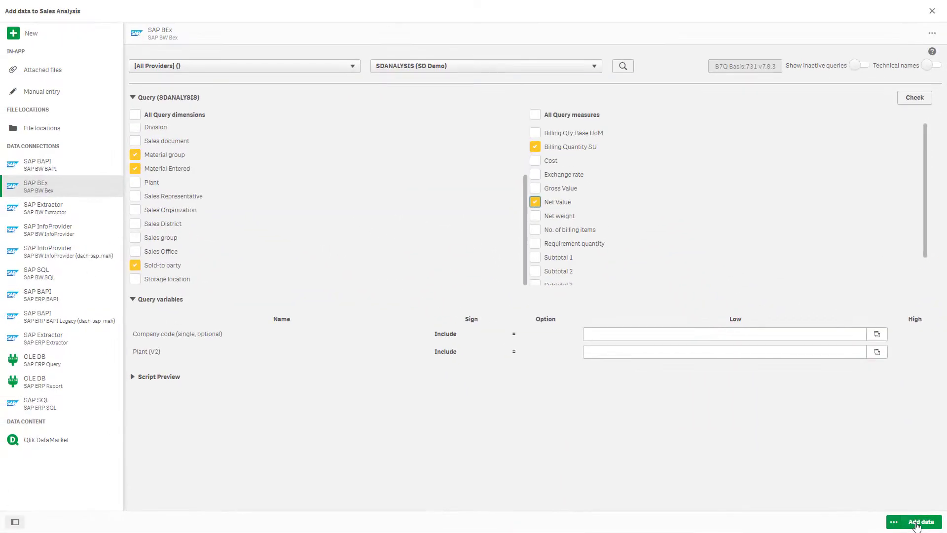
- Add the selected SDANALYSIS fields to Sales Analysis and finish loading
{"action": "left_click", "coordinate": [920, 521]}
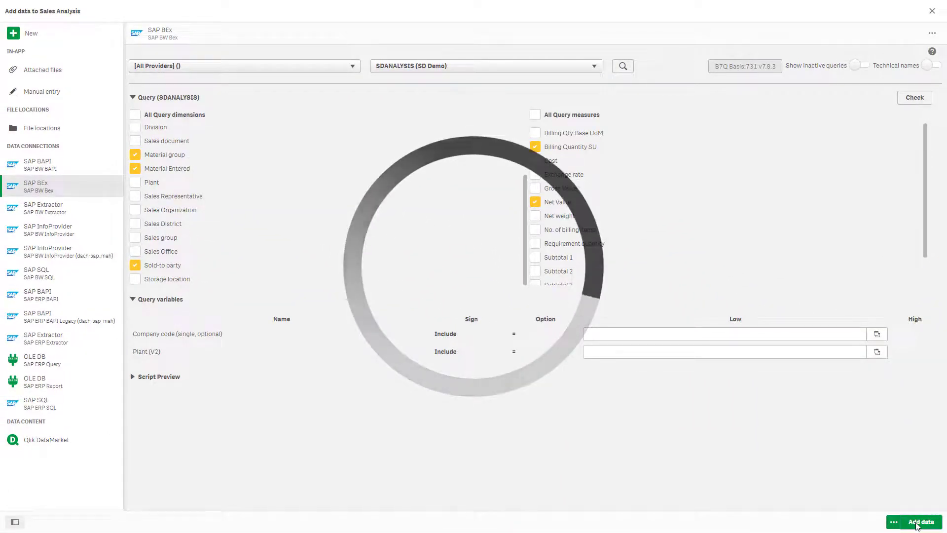
{"action": "left_click", "coordinate": [921, 522]}
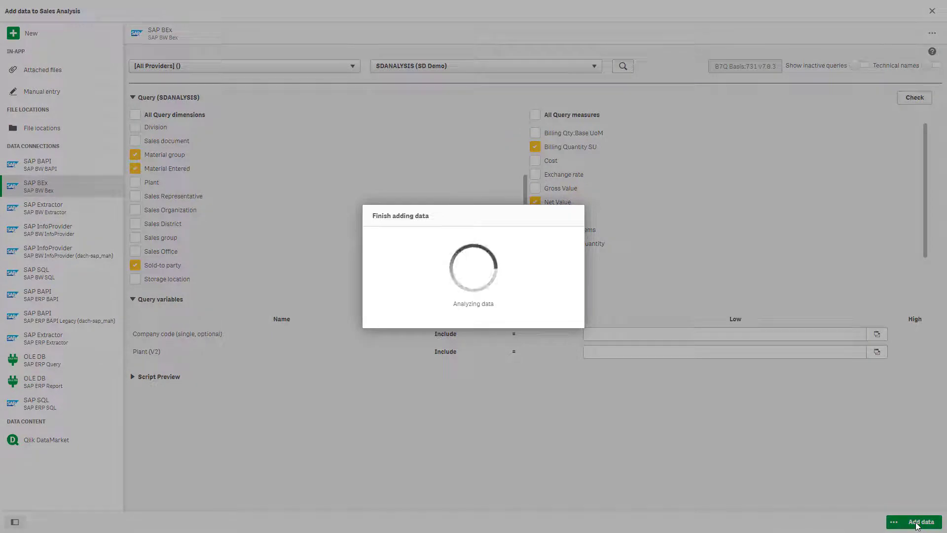
{"action": "left_click", "coordinate": [921, 521]}
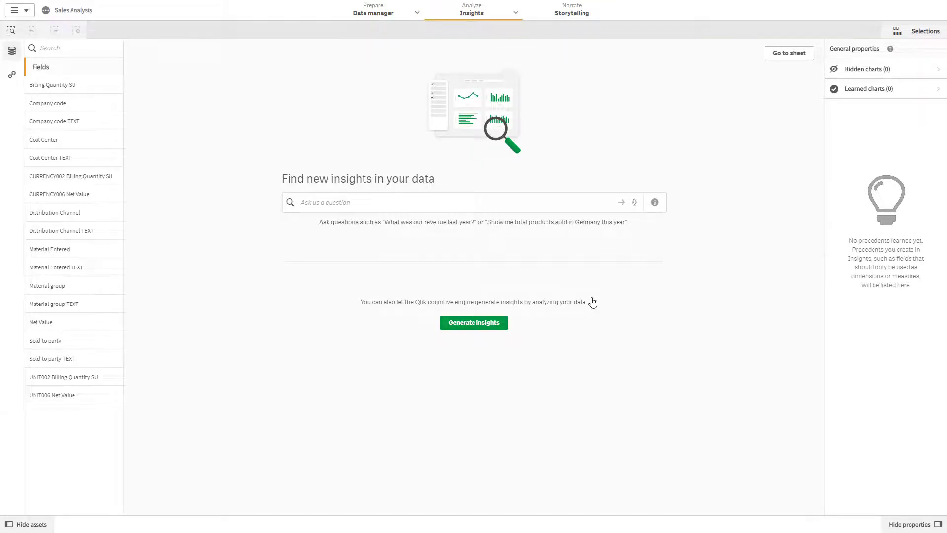
- Ask Insights 'show Net Value by Sold-to party TEXT' and view the resulting charts
{"action": "type", "text": "show"}
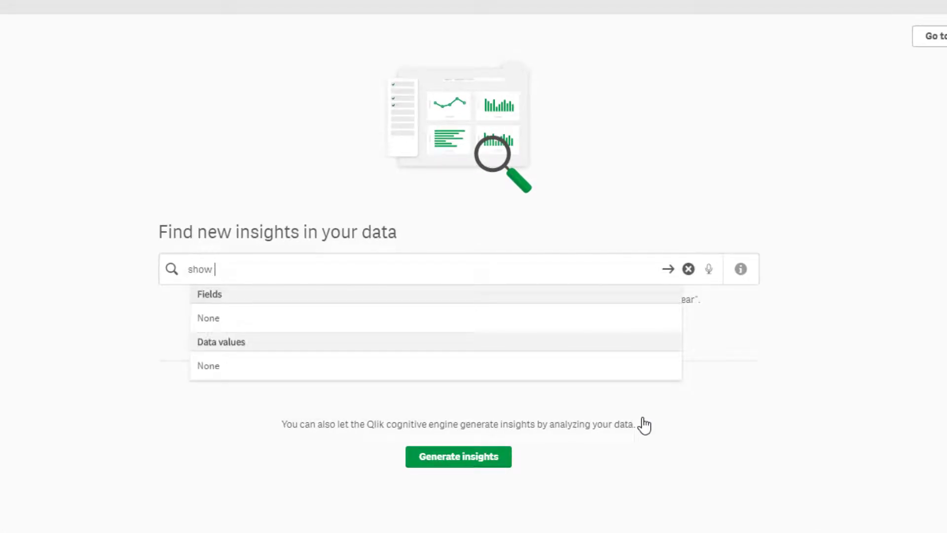
{"action": "type", "text": "net val"}
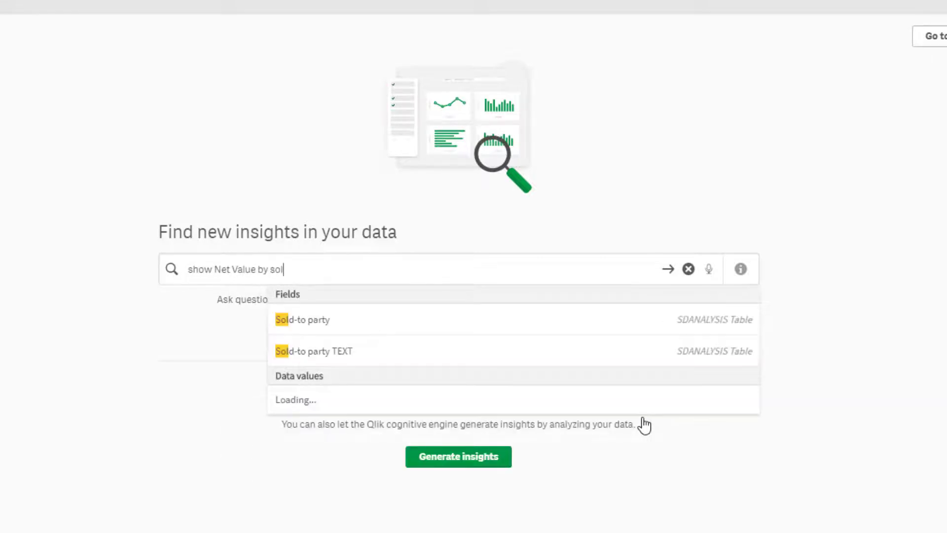
{"action": "left_click", "coordinate": [314, 351]}
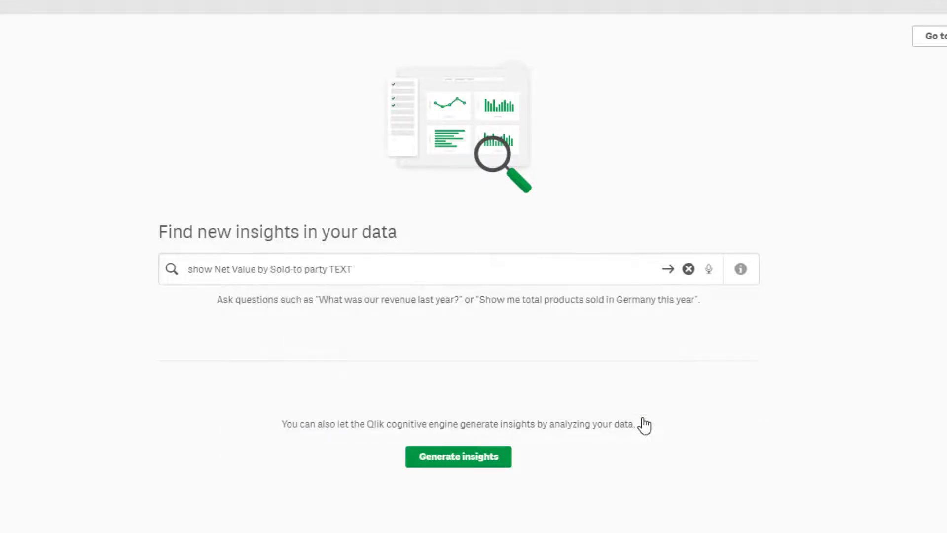
{"action": "left_click", "coordinate": [667, 269]}
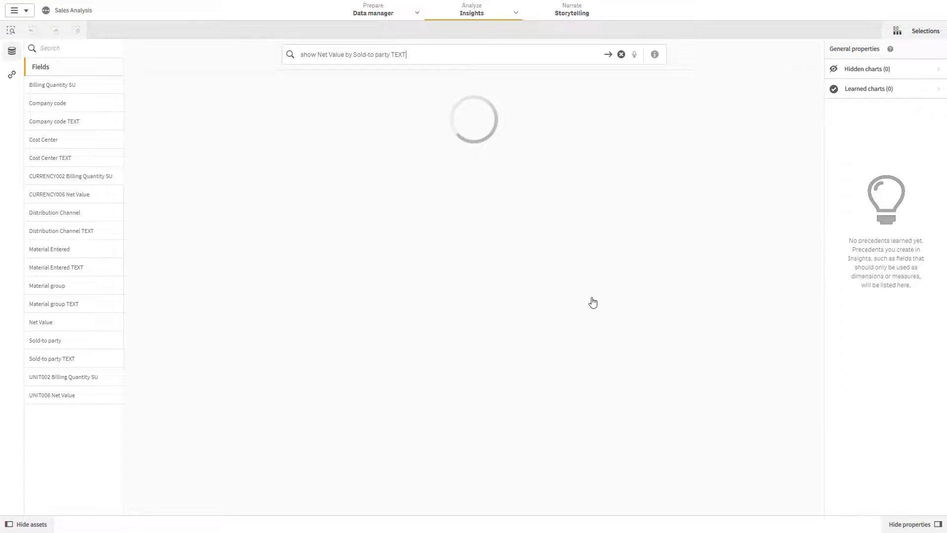
{"action": "left_click", "coordinate": [607, 54]}
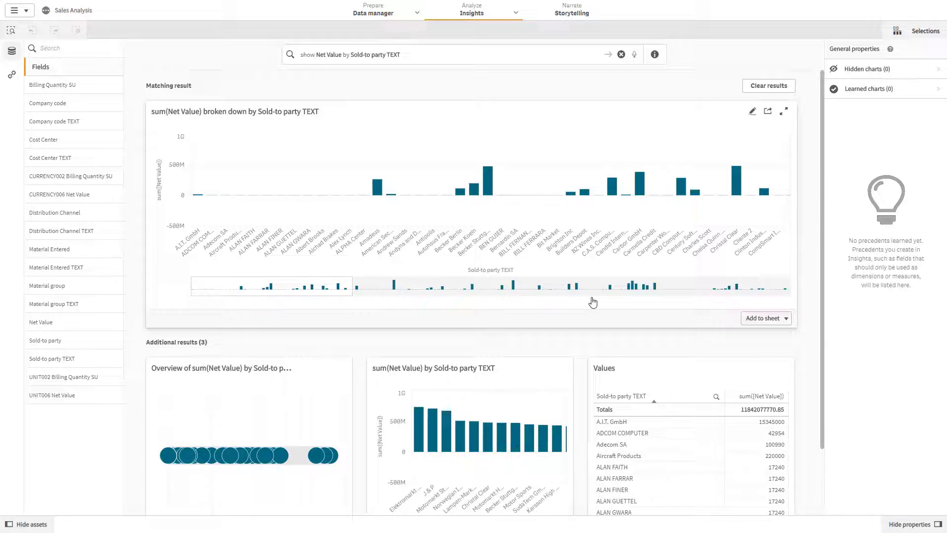
{"action": "mouse_move", "coordinate": [635, 285]}
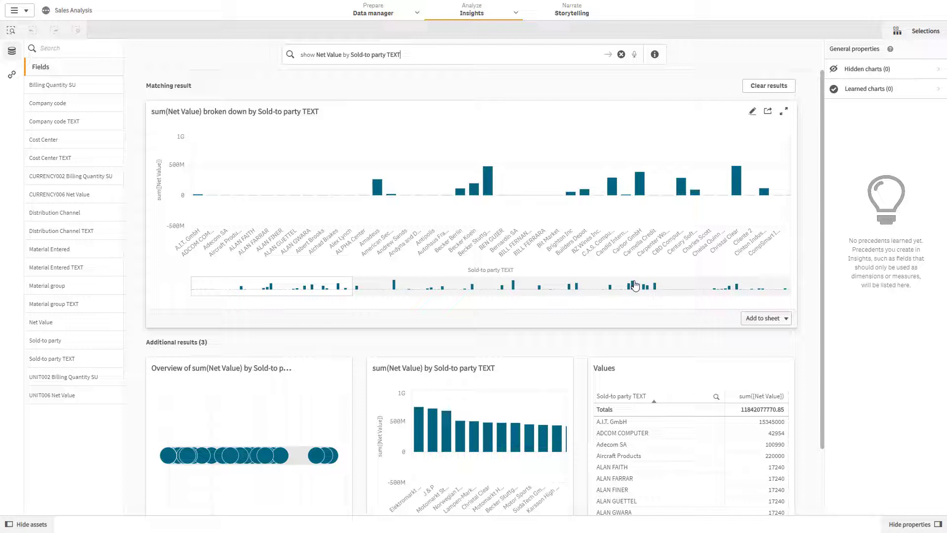
{"action": "mouse_move", "coordinate": [578, 268]}
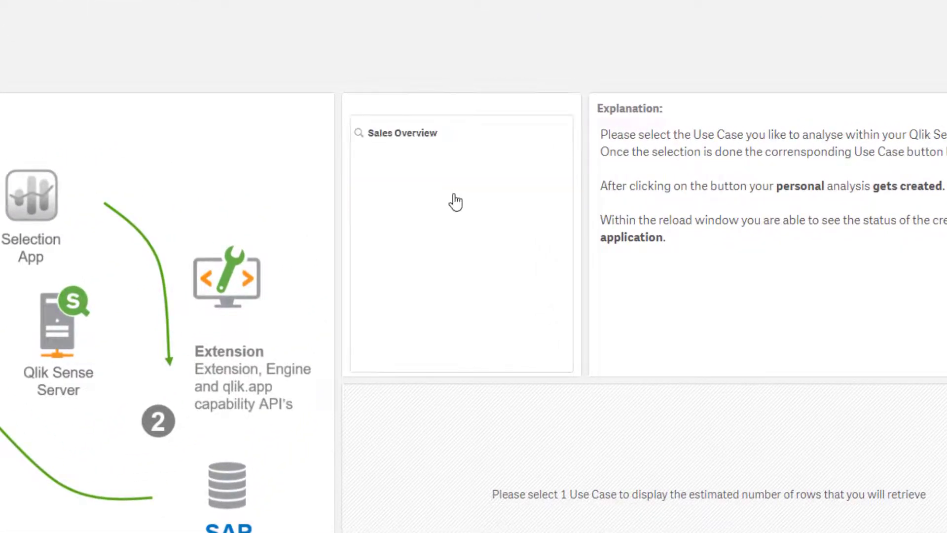
- Select All years in the Sales Overview use case listbox
{"action": "left_click", "coordinate": [402, 133]}
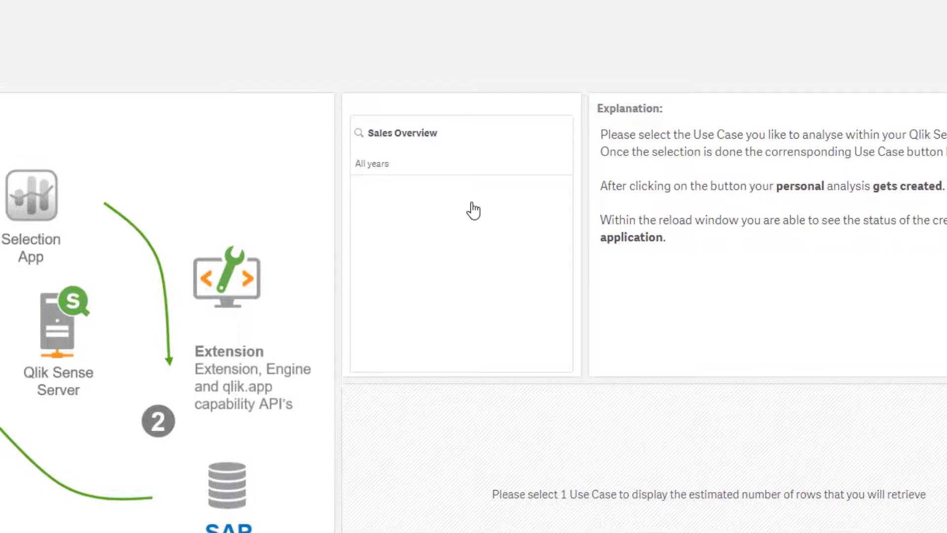
{"action": "left_click", "coordinate": [372, 164]}
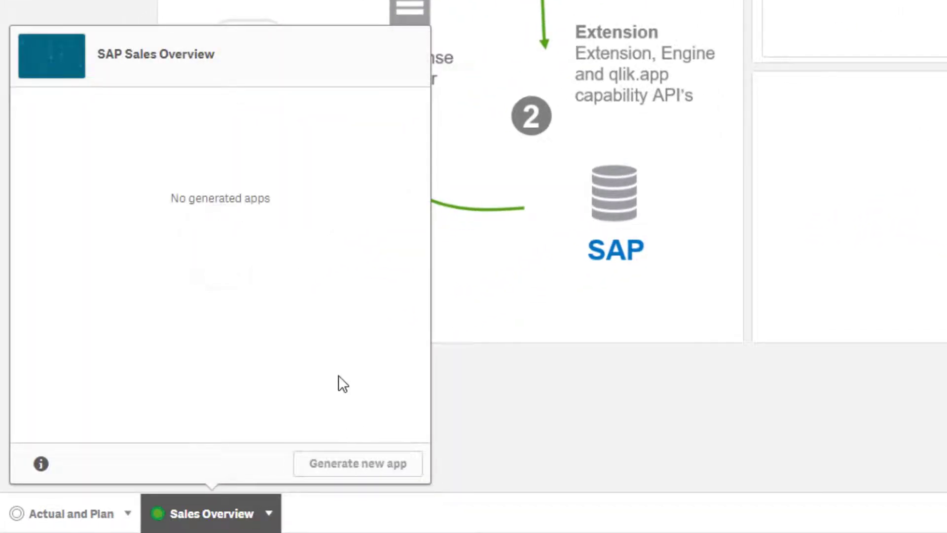
- Generate a new SAP Sales Overview app and open its Dashboard
{"action": "left_click", "coordinate": [357, 463]}
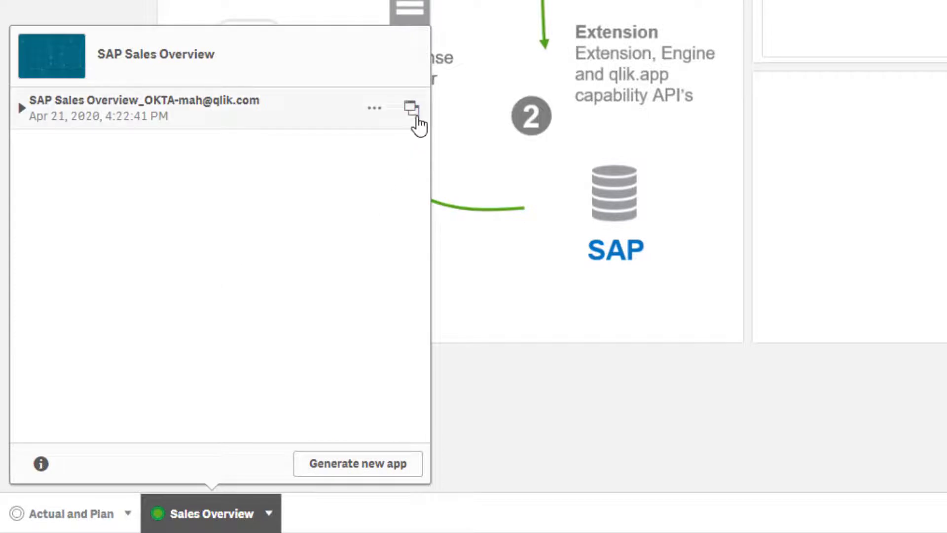
{"action": "mouse_move", "coordinate": [406, 151]}
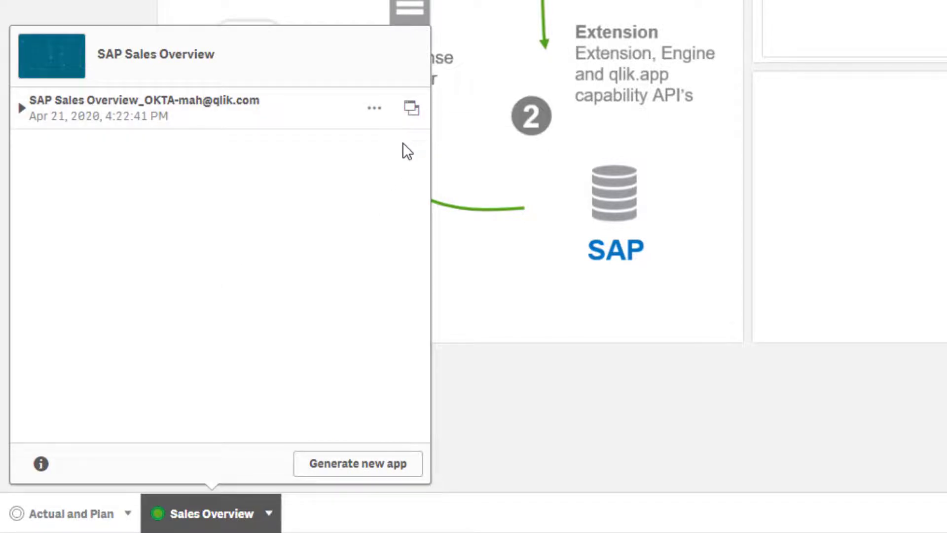
{"action": "mouse_move", "coordinate": [403, 157]}
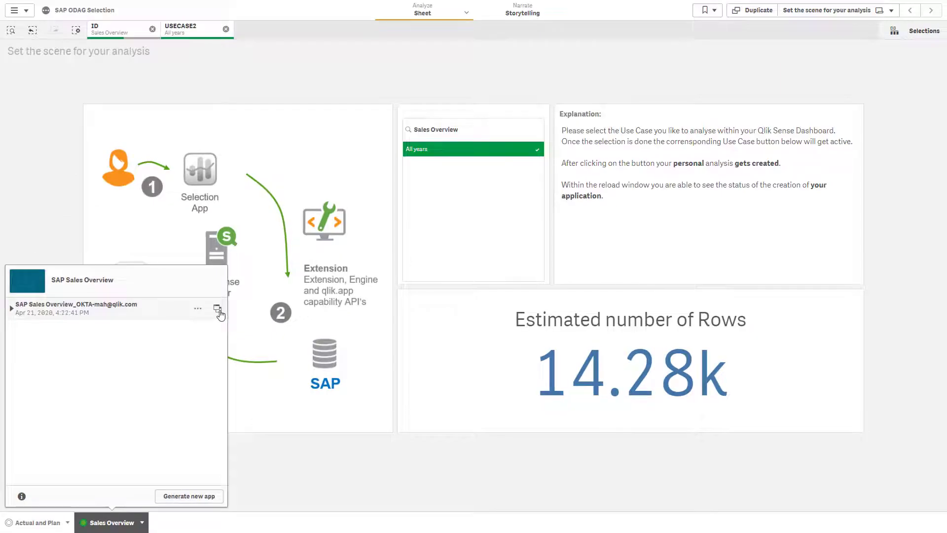
{"action": "left_click", "coordinate": [219, 309]}
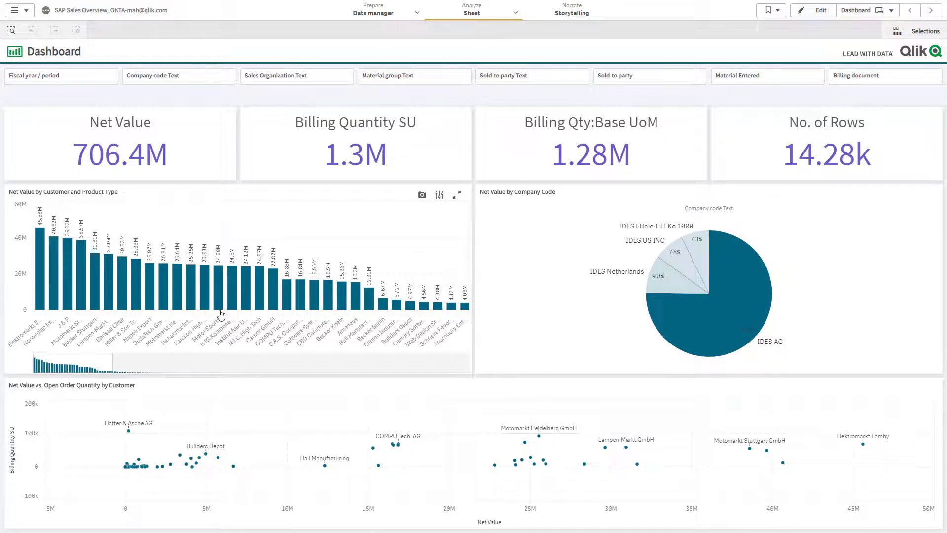
{"action": "mouse_move", "coordinate": [232, 311]}
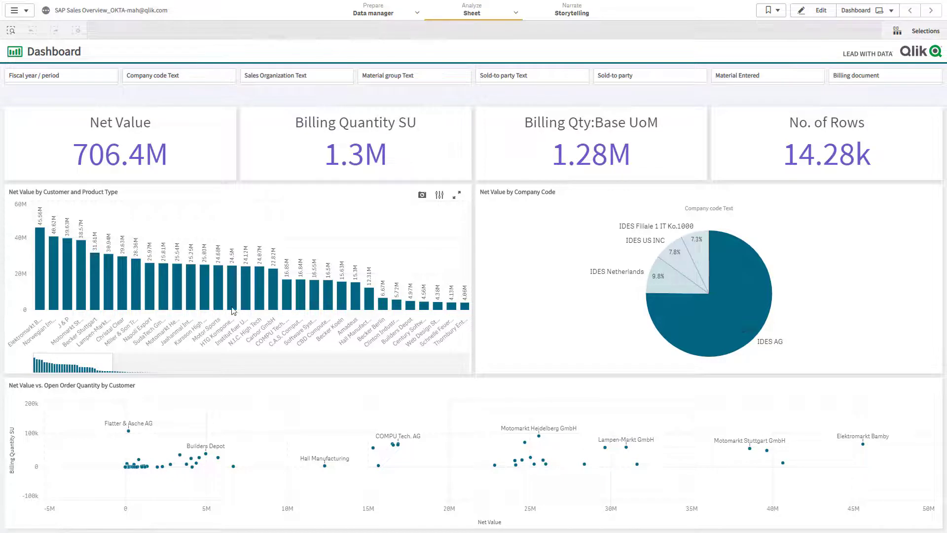
{"action": "mouse_move", "coordinate": [522, 48]}
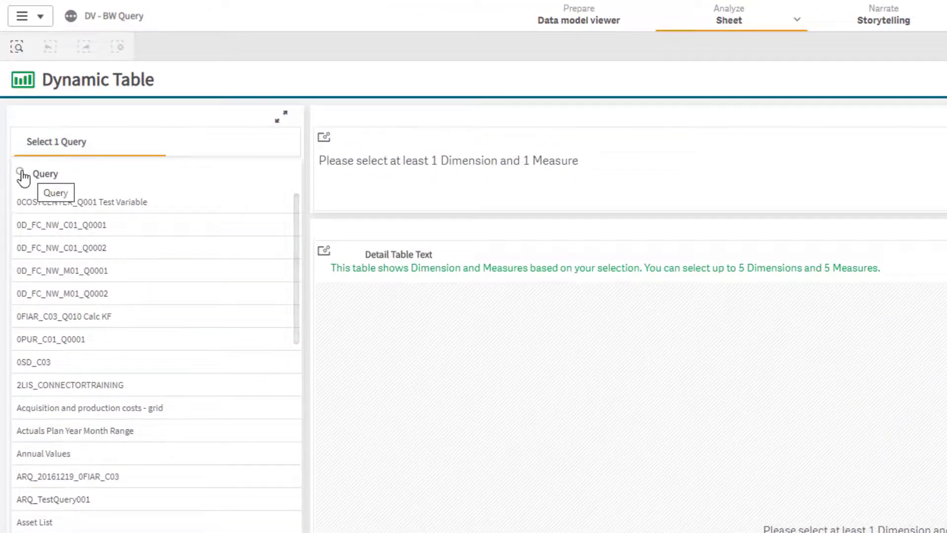
- Pick query QDC_NWDEMO_PLANACTUALS, then four dimensions plus Net Value stat curr
{"action": "type", "text": "qd"}
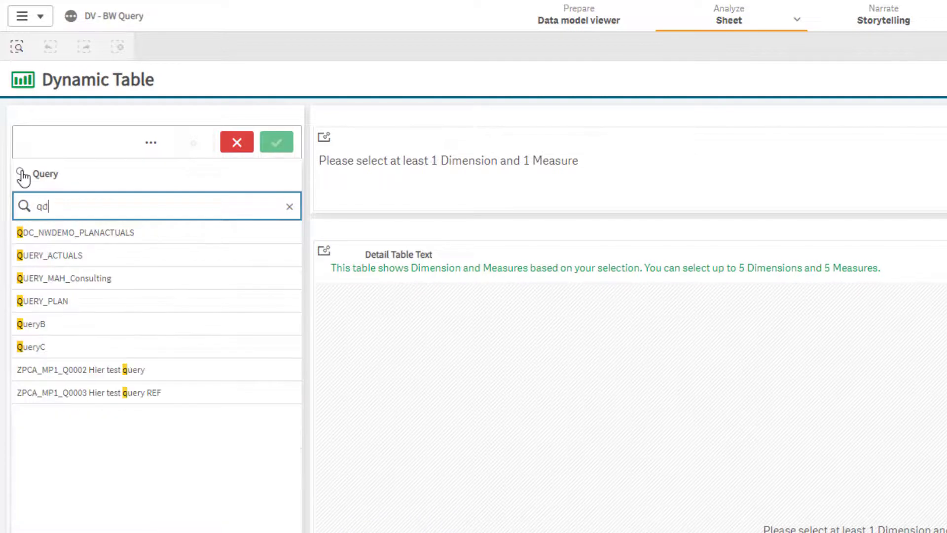
{"action": "left_click", "coordinate": [75, 232]}
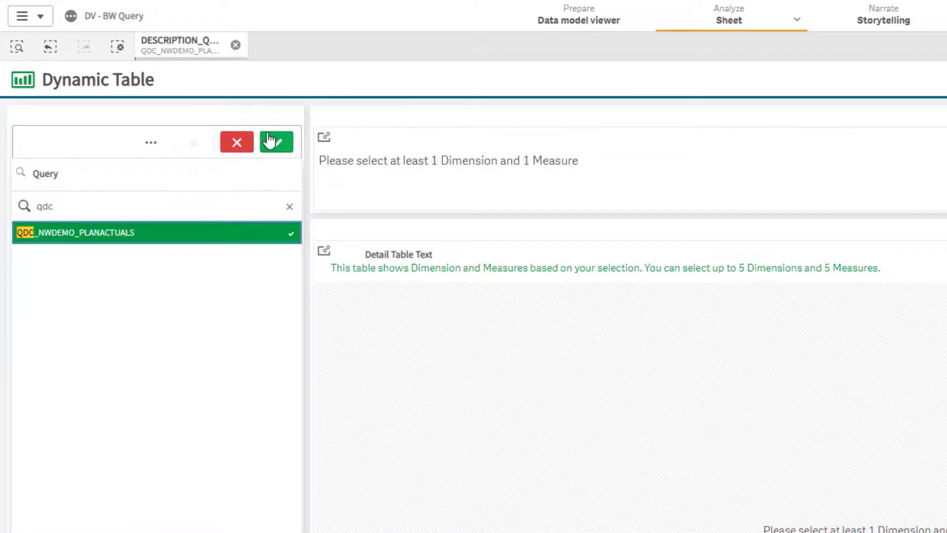
{"action": "left_click", "coordinate": [275, 142]}
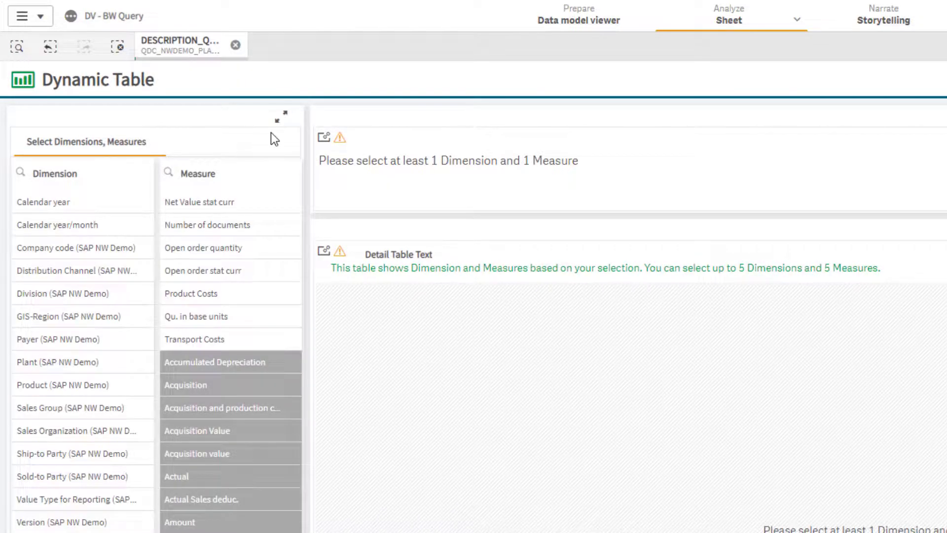
{"action": "mouse_move", "coordinate": [180, 45]}
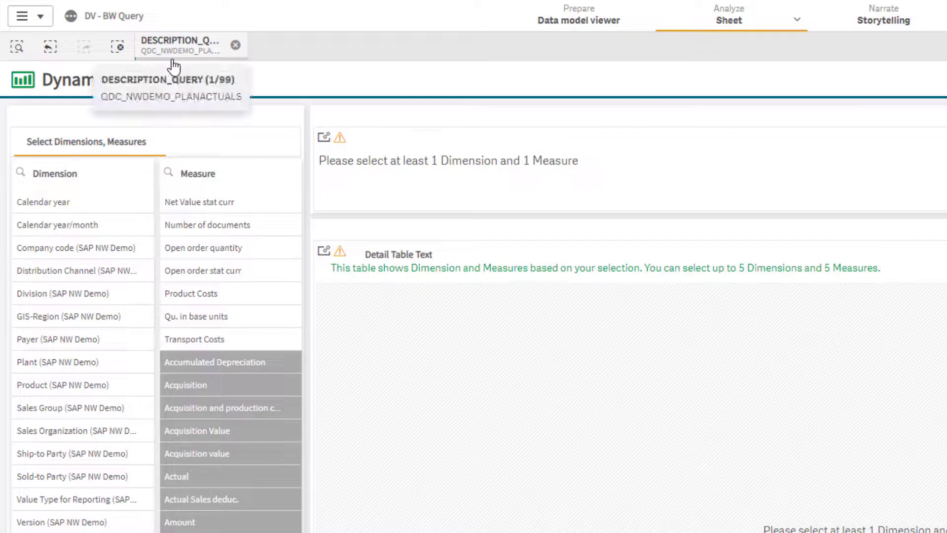
{"action": "left_click", "coordinate": [57, 224]}
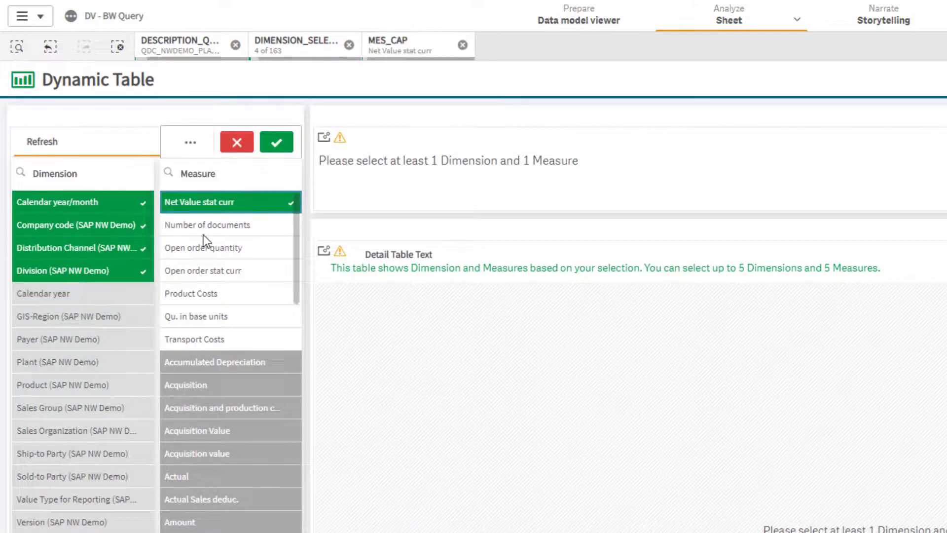
{"action": "left_click", "coordinate": [275, 142]}
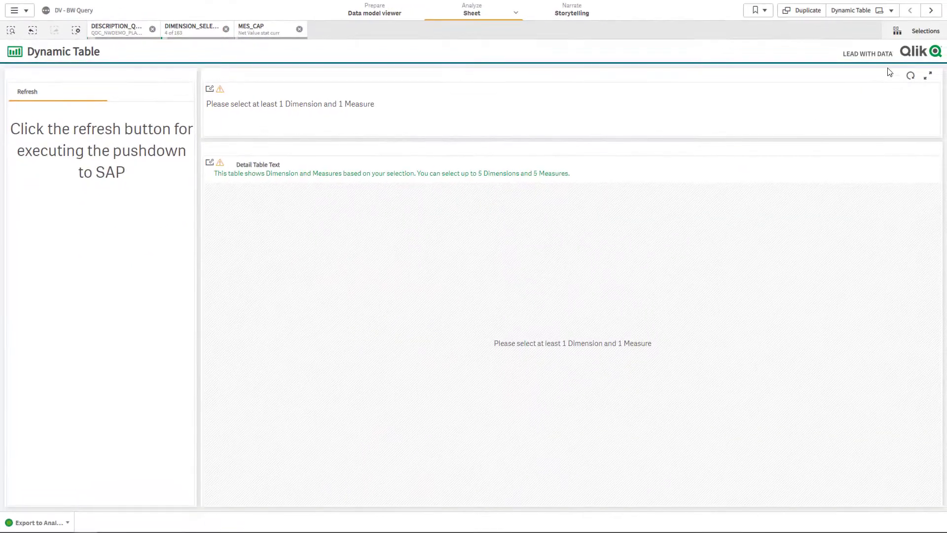
{"action": "mouse_move", "coordinate": [910, 76]}
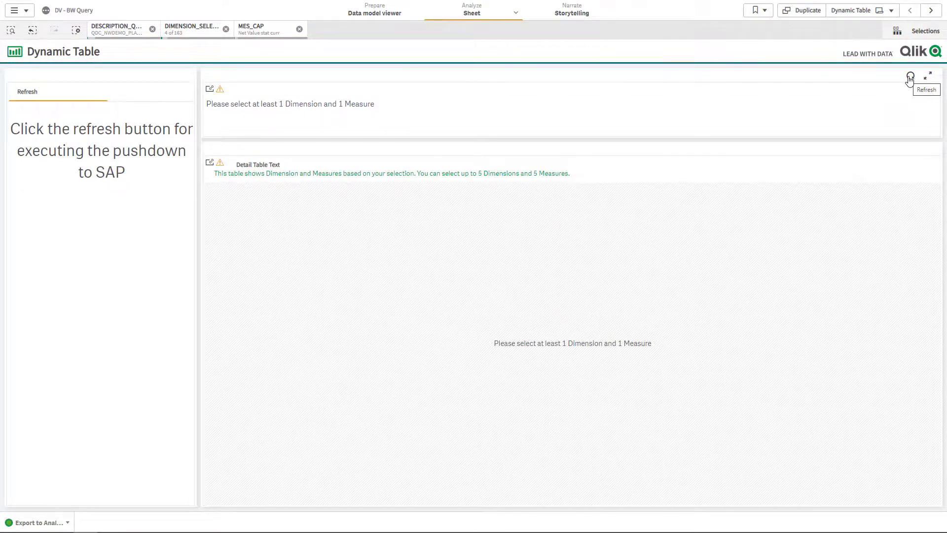
- Refresh the Dynamic Table to push the query down to SAP and retrieve 1,584 rows
{"action": "left_click", "coordinate": [911, 77]}
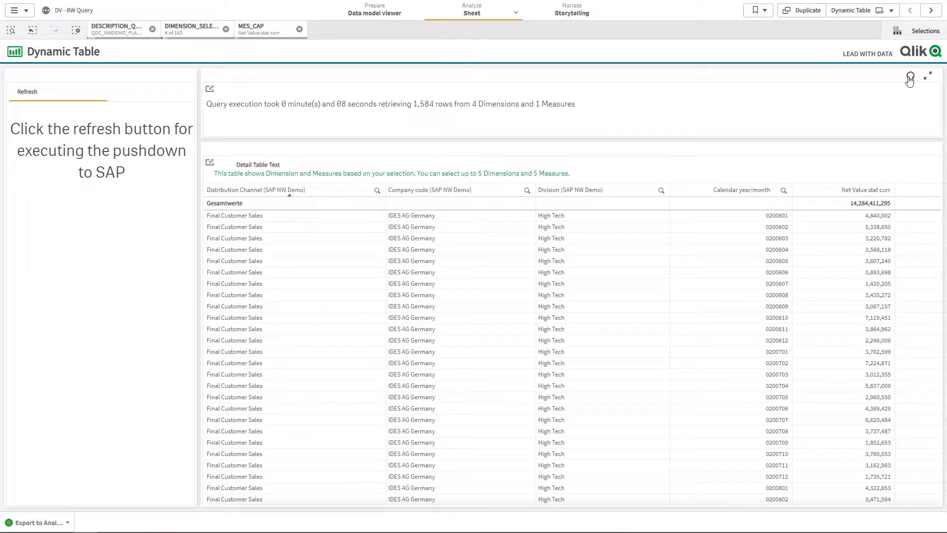
{"action": "left_click", "coordinate": [929, 75]}
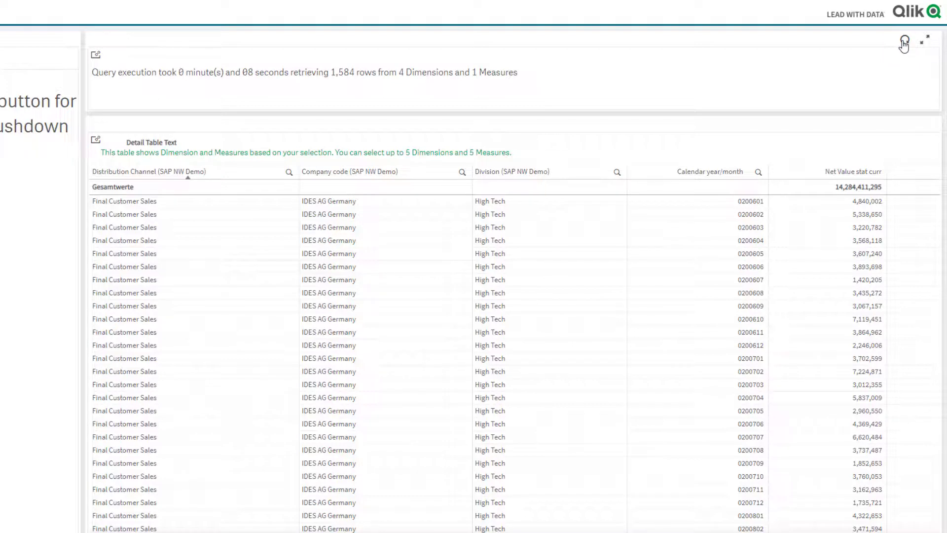
{"action": "mouse_move", "coordinate": [892, 53]}
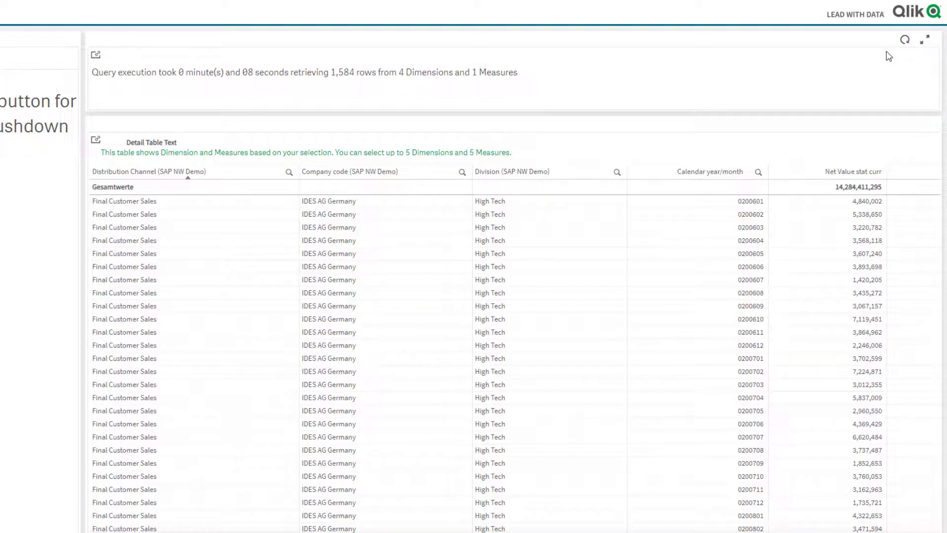
{"action": "mouse_move", "coordinate": [421, 67]}
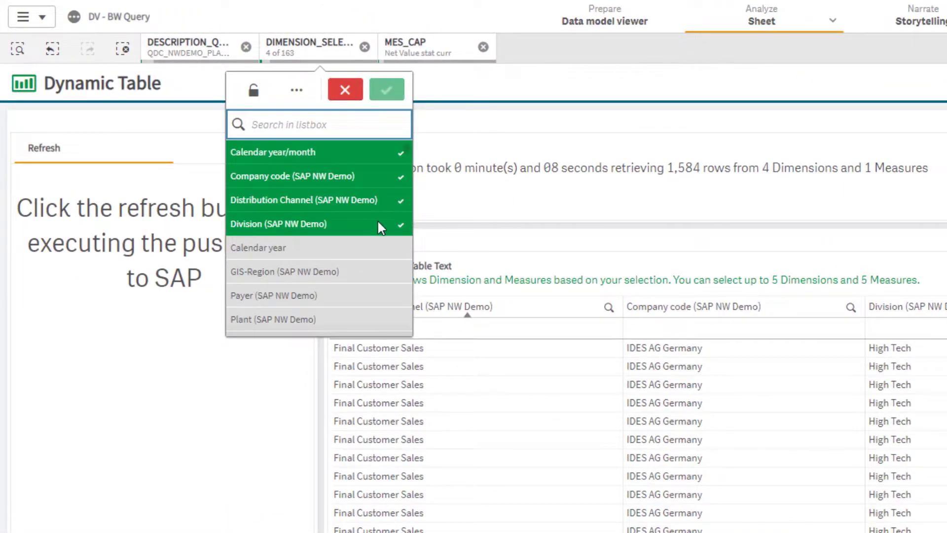
- Add Sold-to Party as a fifth dimension, refresh to 4,158 rows, and go to Dynamic View
{"action": "scroll", "scroll_direction": "down", "scroll_amount": 3}
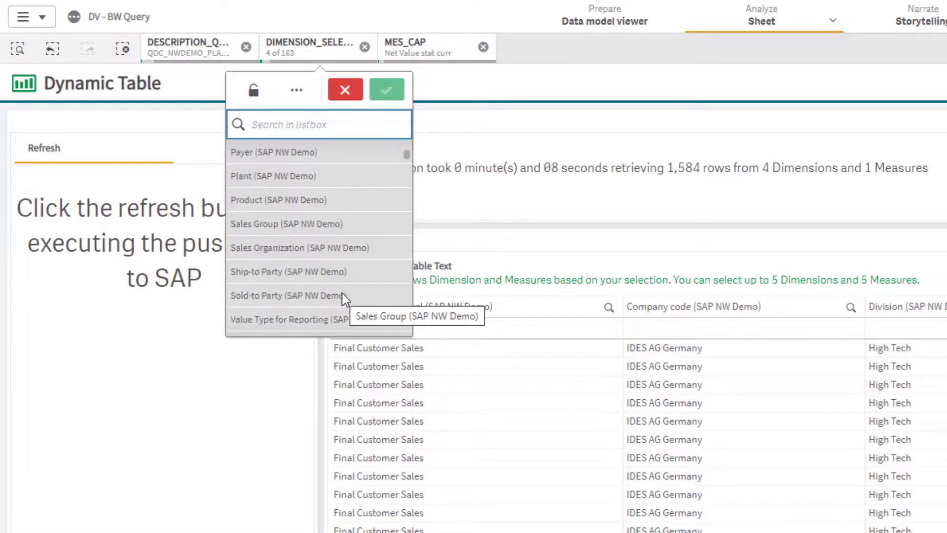
{"action": "left_click", "coordinate": [386, 89]}
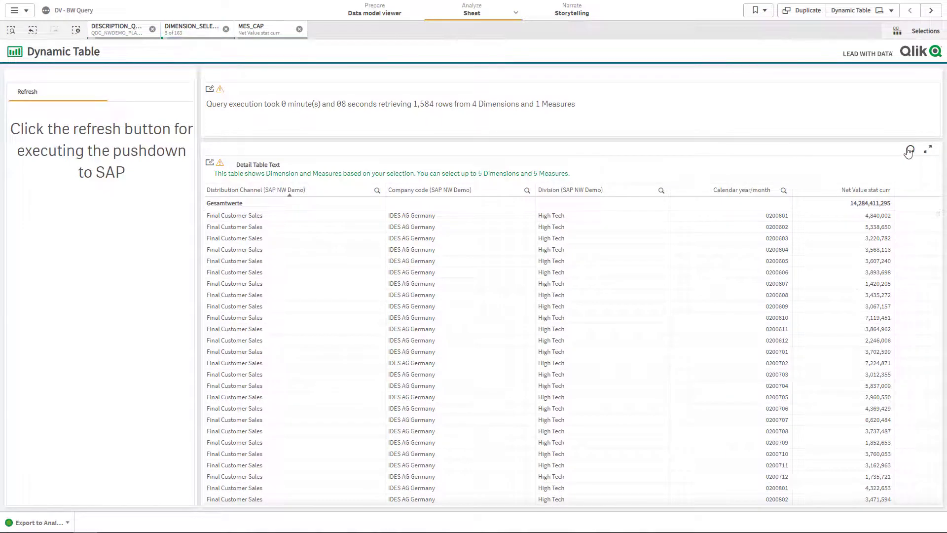
{"action": "left_click", "coordinate": [26, 92]}
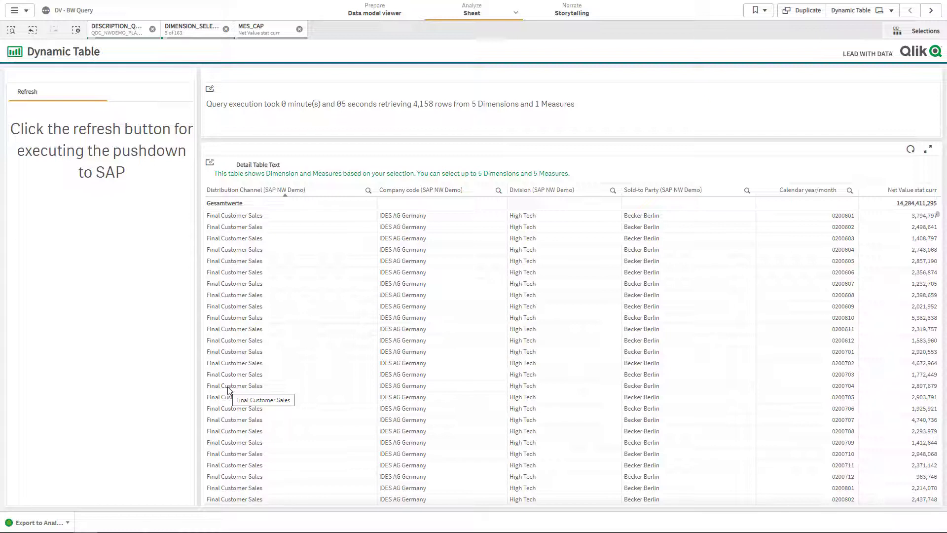
{"action": "mouse_move", "coordinate": [896, 58]}
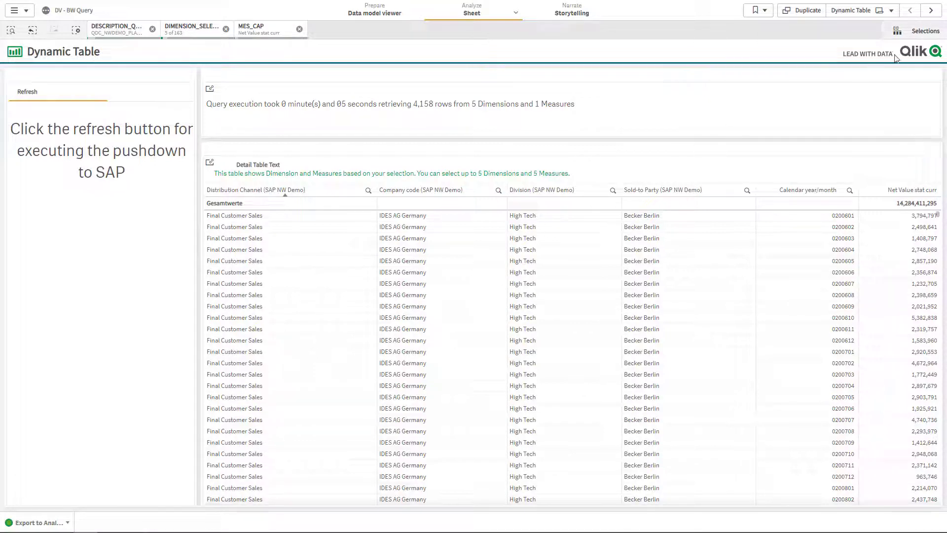
{"action": "left_click", "coordinate": [931, 11]}
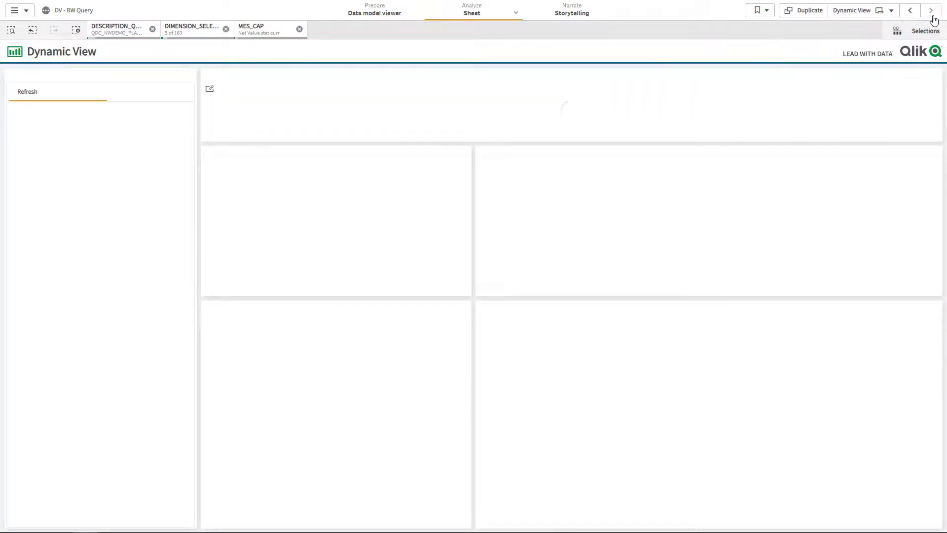
- Refresh Dynamic View to populate bar chart, bubble chart, treemap and detail table from 4,158 rows
{"action": "left_click", "coordinate": [28, 92]}
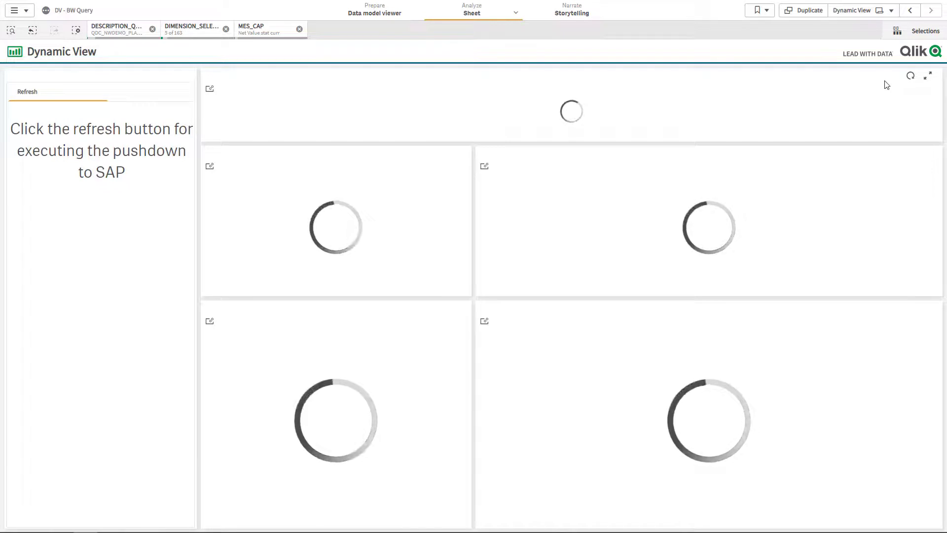
{"action": "left_click", "coordinate": [28, 92]}
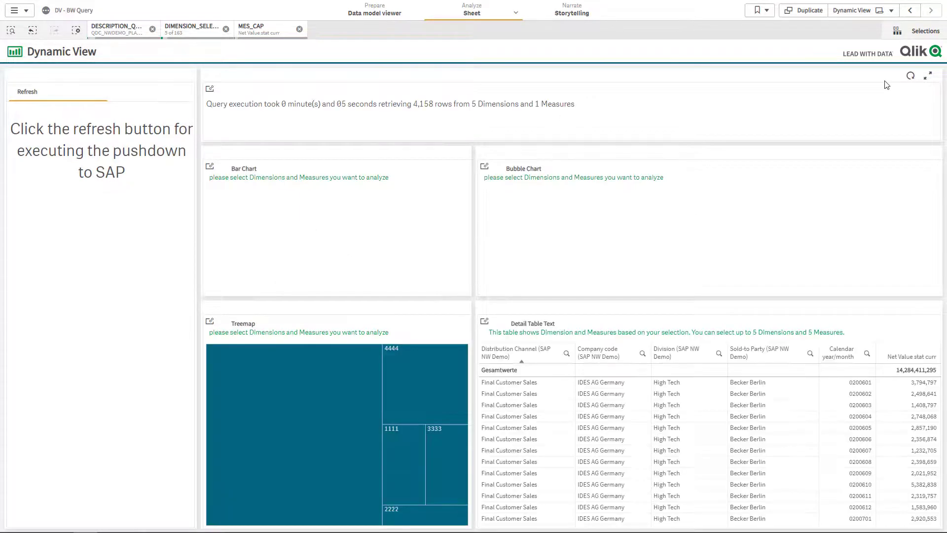
{"action": "left_click", "coordinate": [27, 91]}
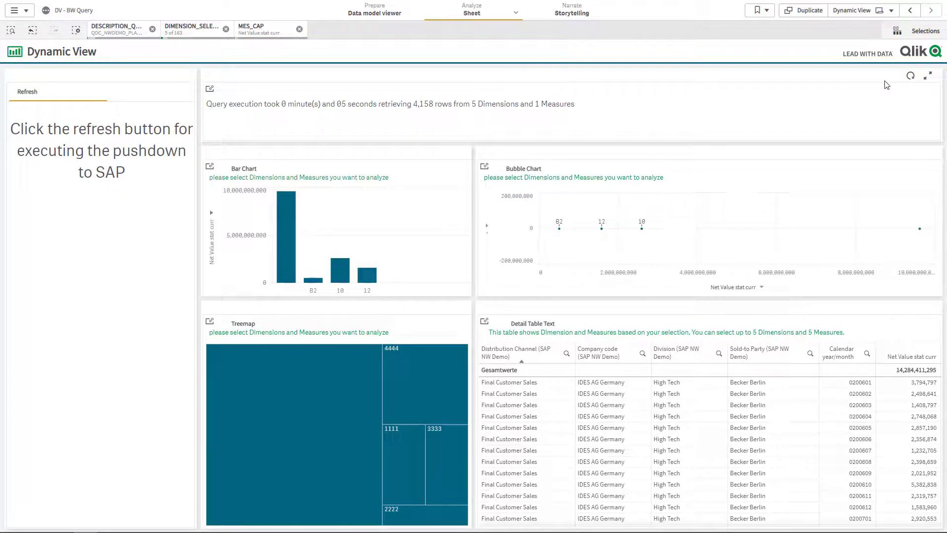